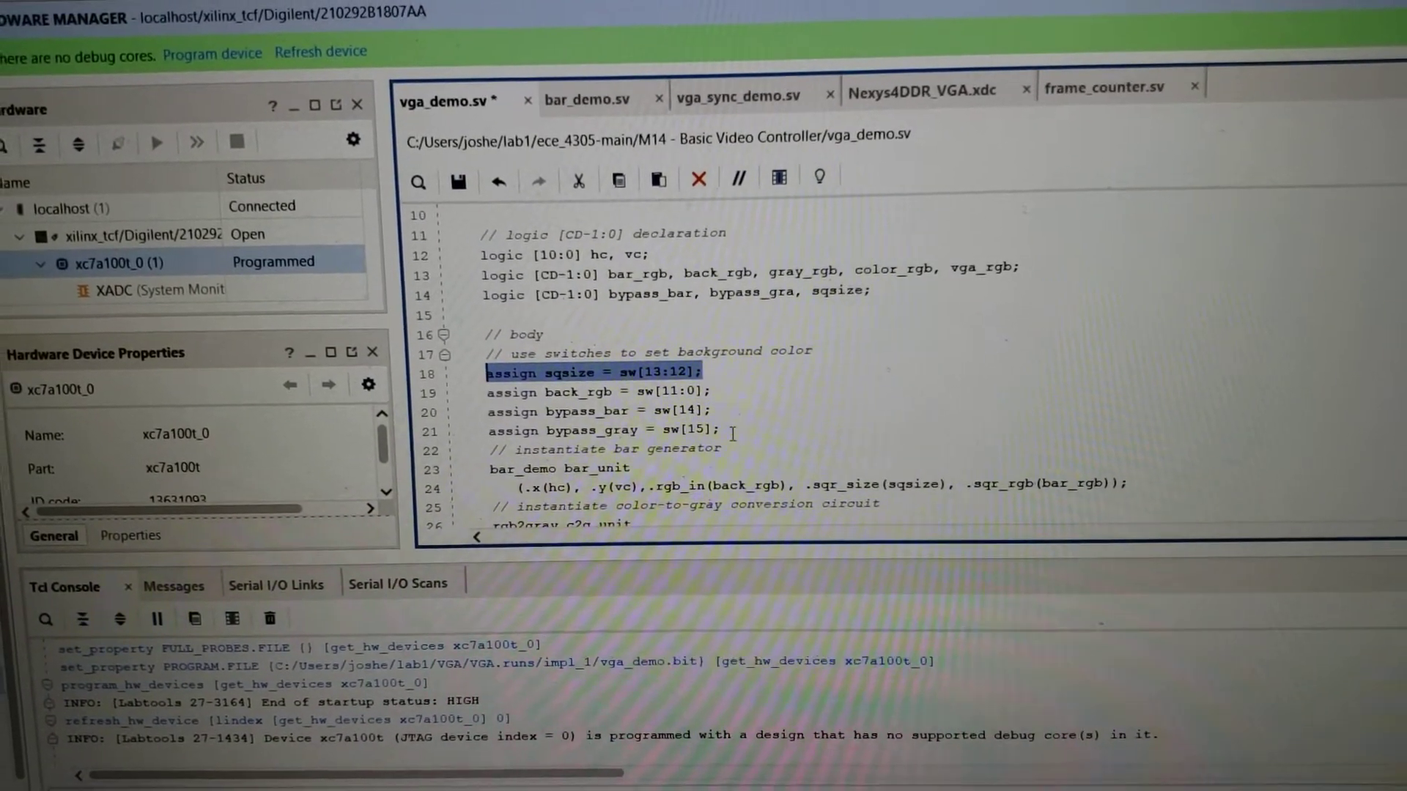
- Show the sixteen switch pin assignments sw[0]–sw[15] in Nexys4DDR_VGA.xdc
left_click(920, 91)
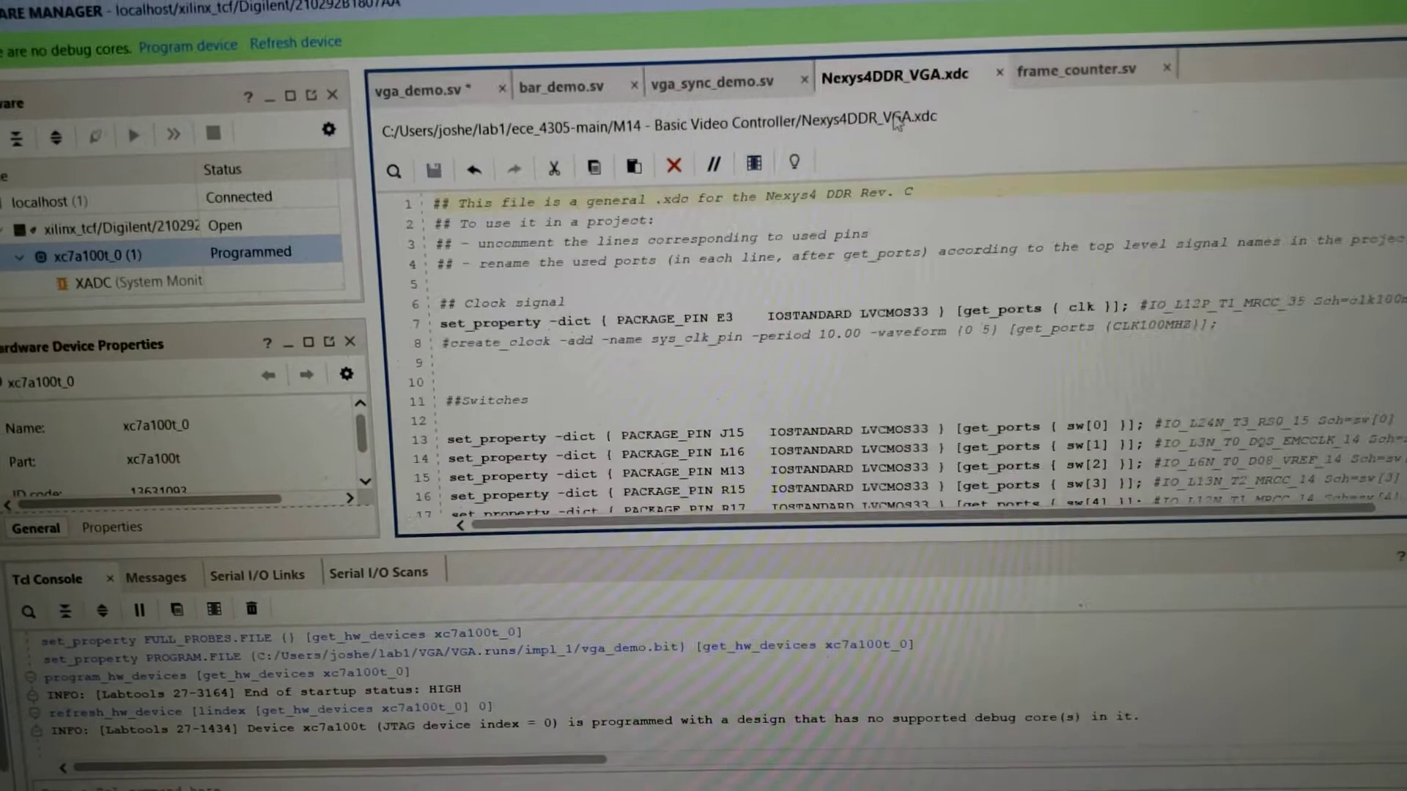
scroll("down", 3)
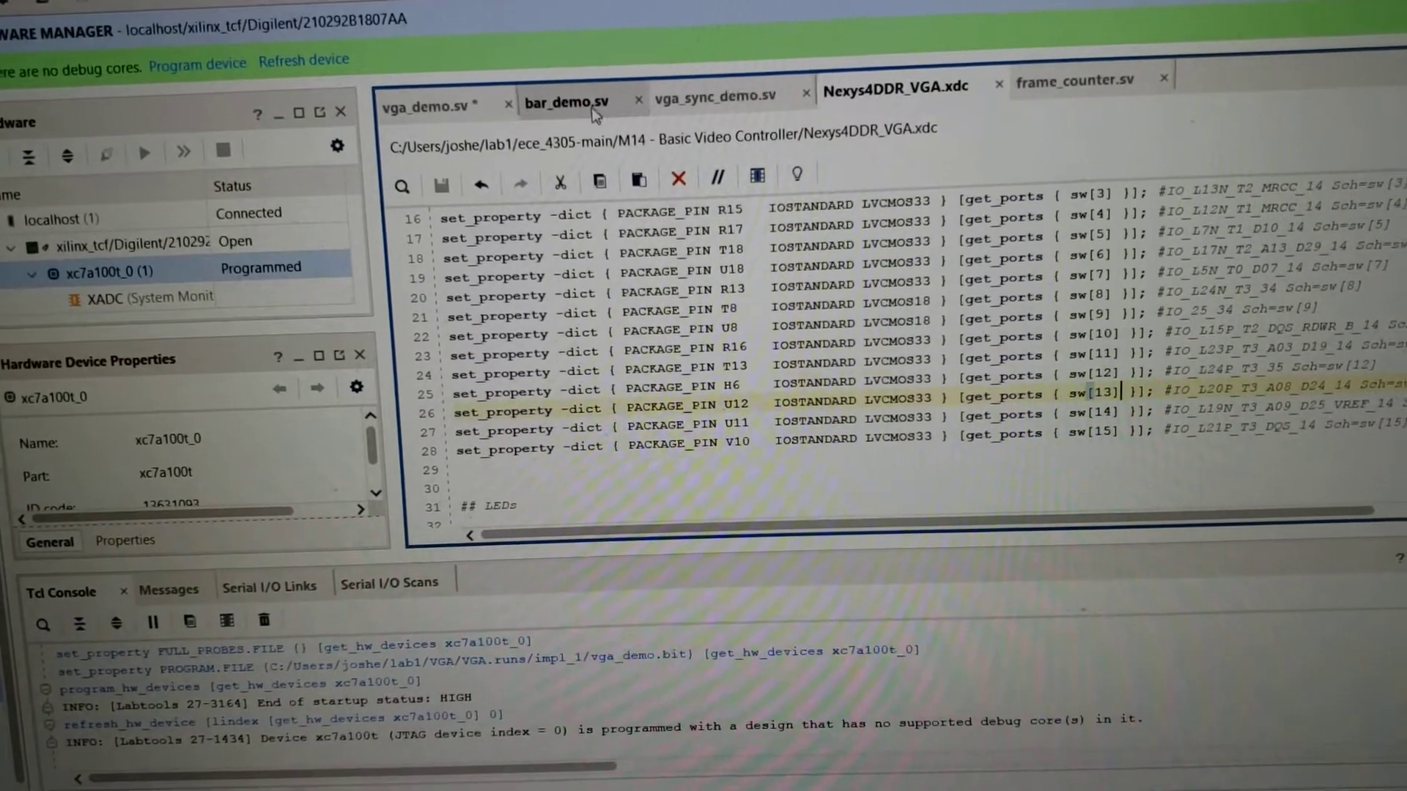
- Bring bar_demo.sv's square-coordinate case block and bounds-check colour logic into view
left_click(572, 104)
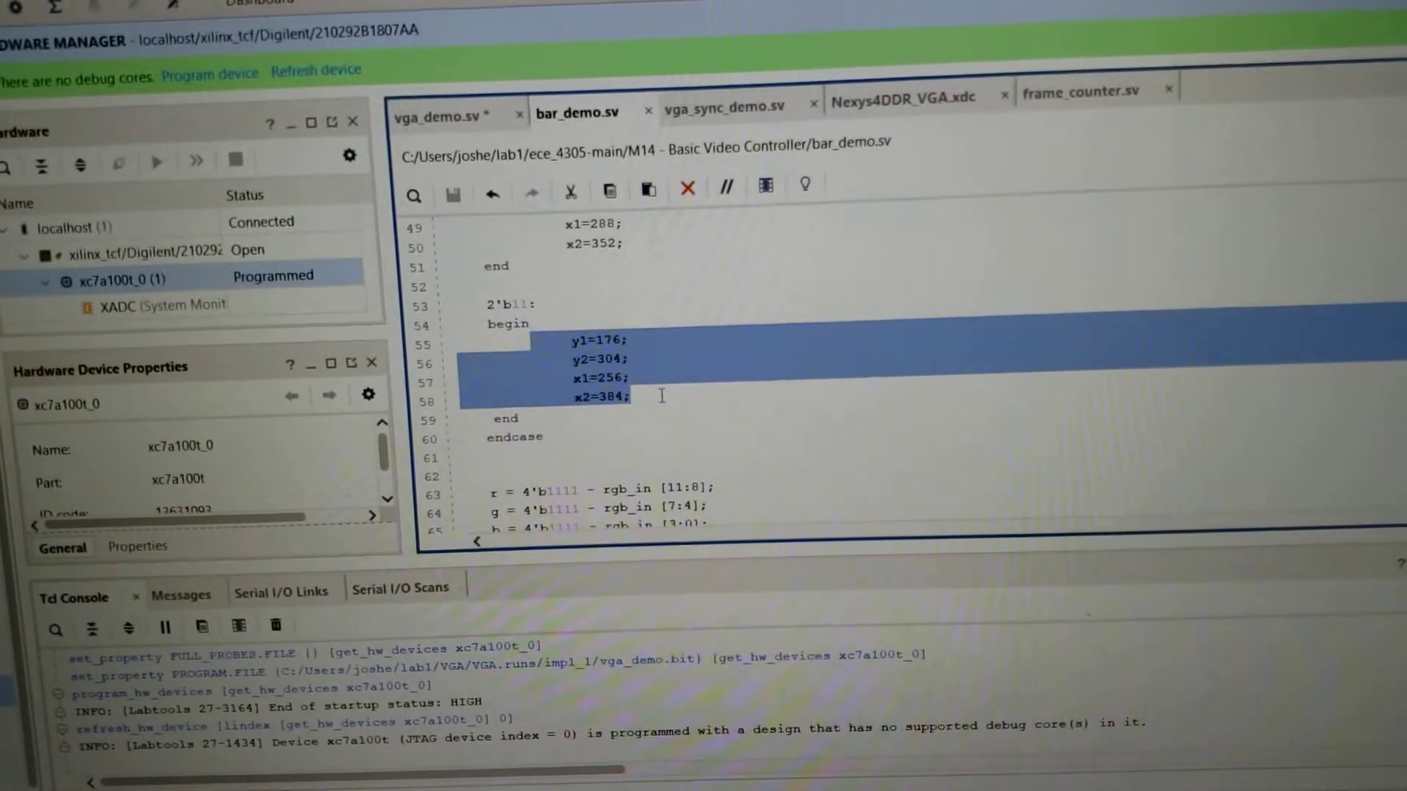
scroll("down", 3)
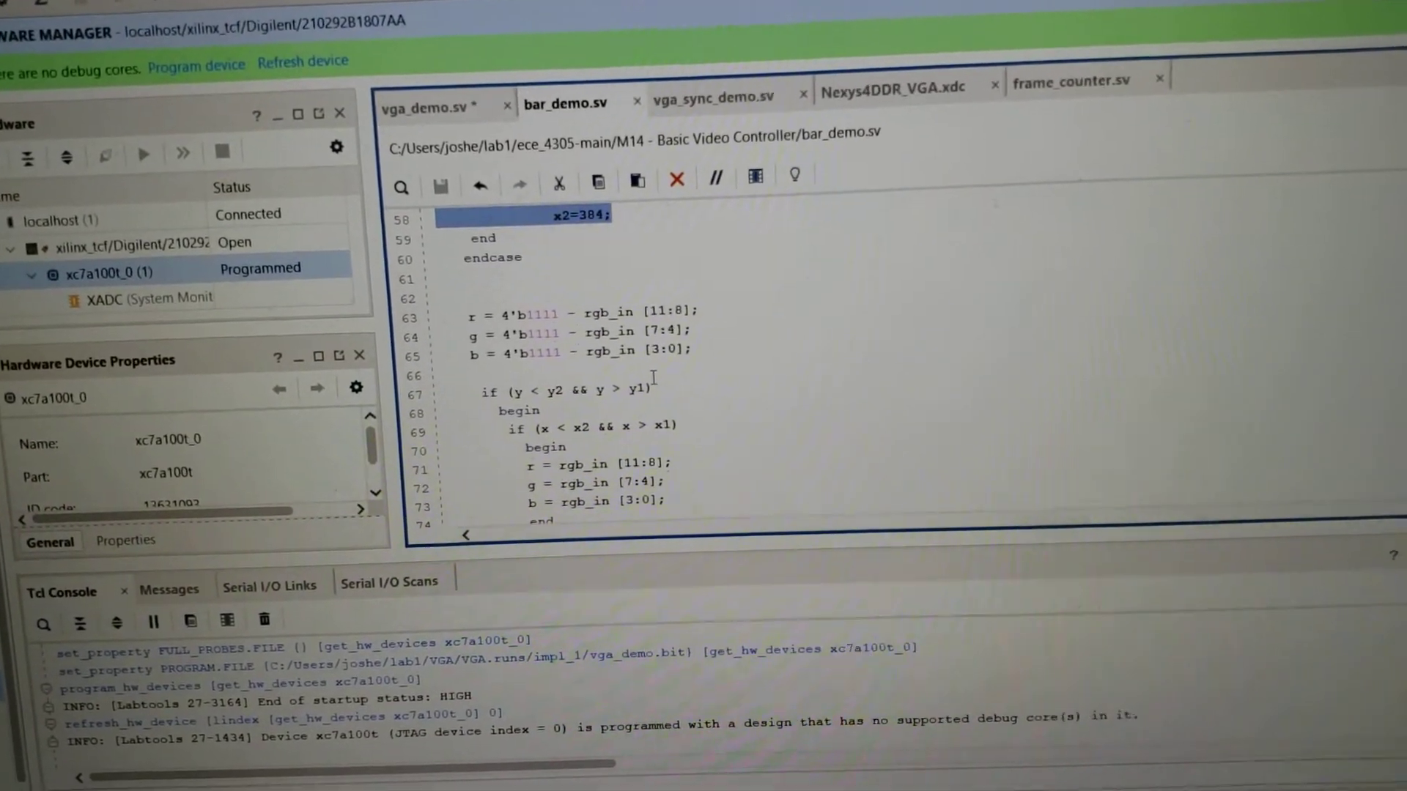